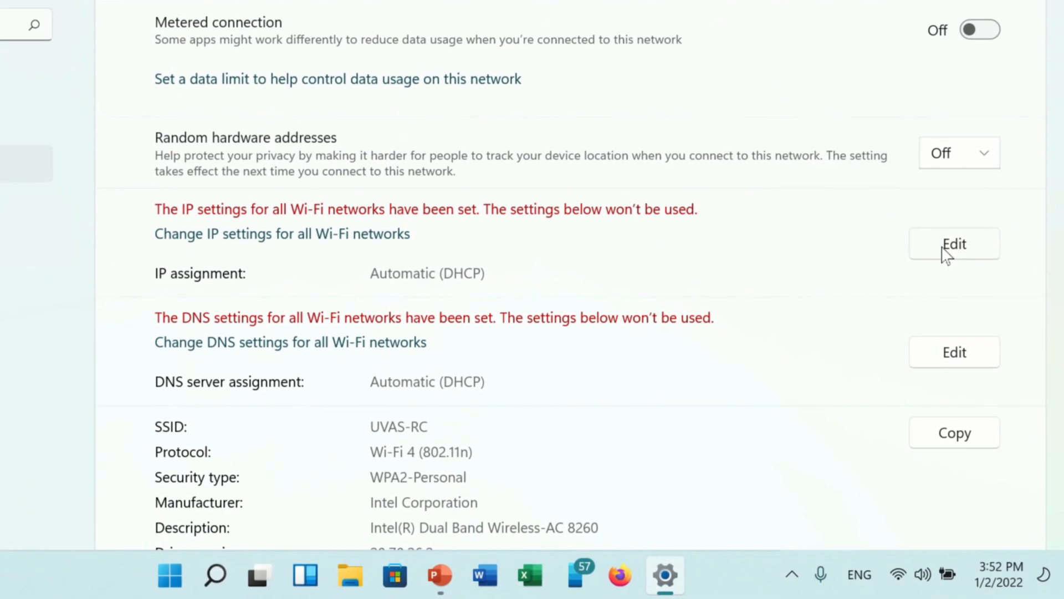
# Step: Scroll back up through the Wi-Fi network properties showing IP and DNS on Automatic (DHCP)
pyautogui.scroll(3)
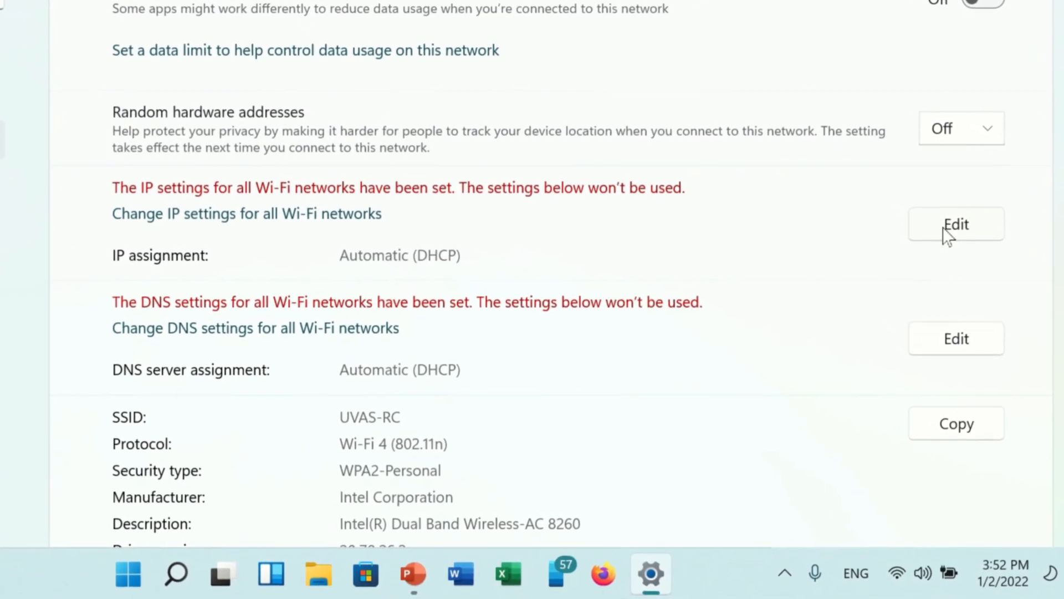
pyautogui.scroll(3)
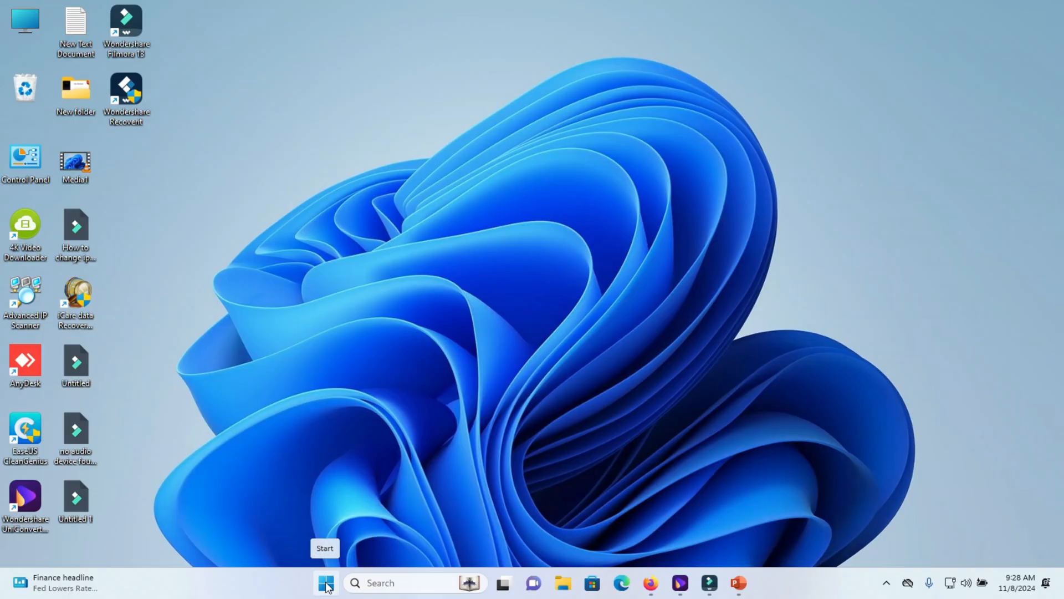
# Step: Search the Start menu for 'Control Panel' and launch it from the best match
pyautogui.click(326, 582)
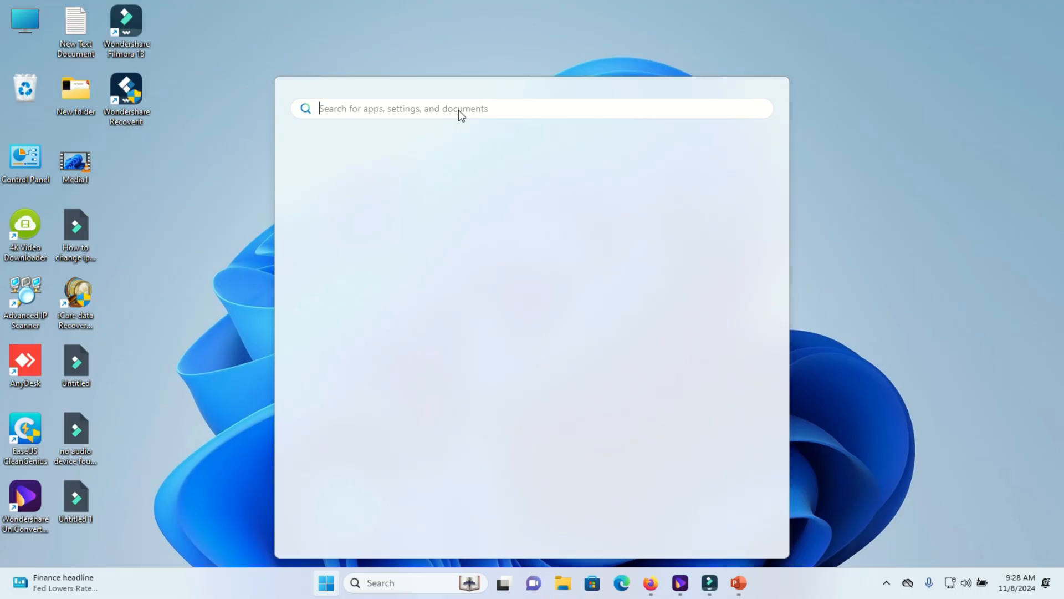
pyautogui.write('c')
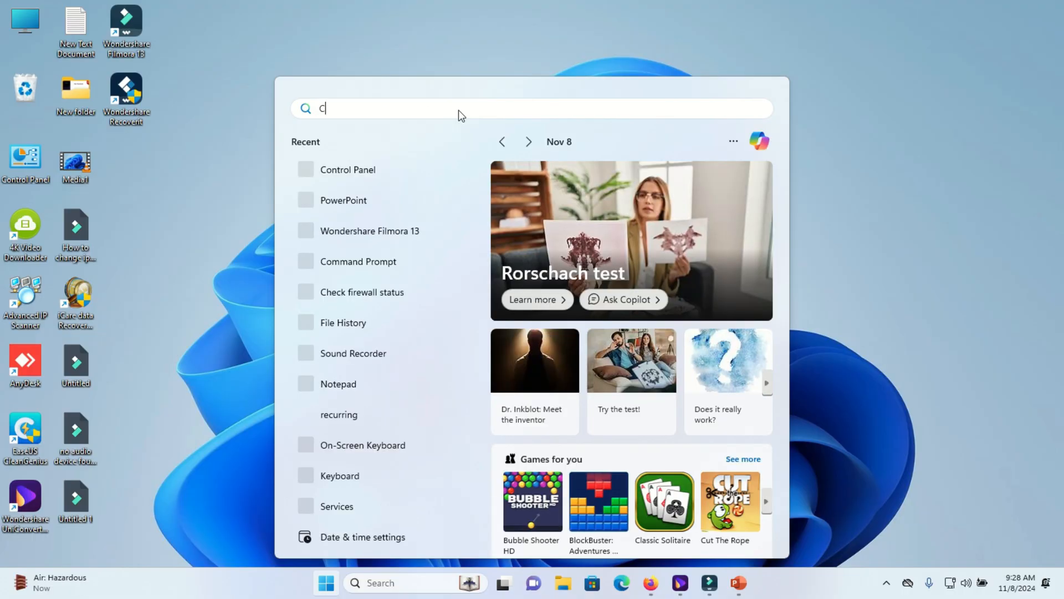
pyautogui.write('ontrol Panel')
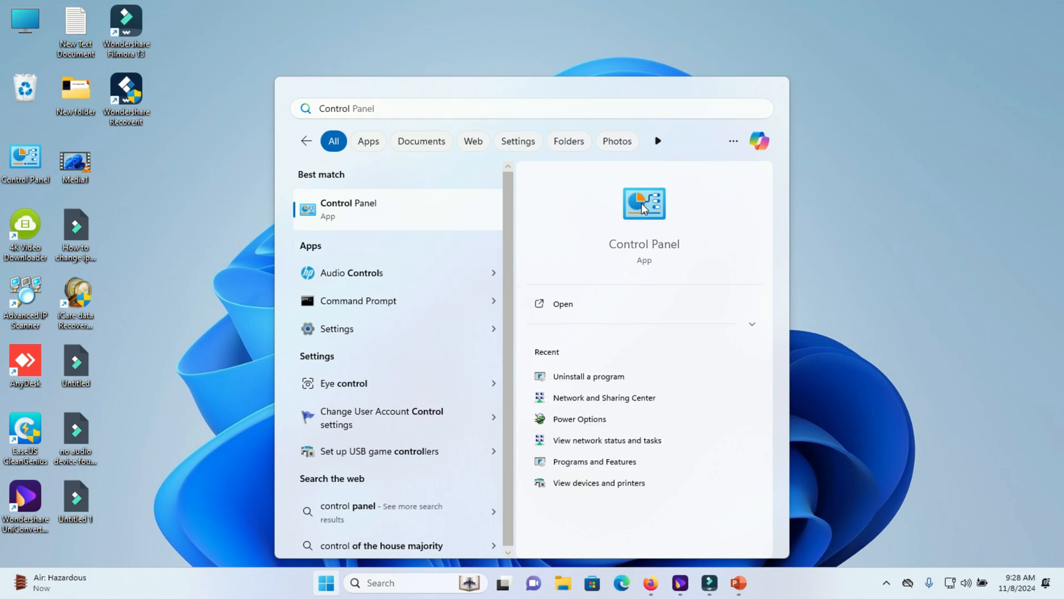
pyautogui.click(563, 304)
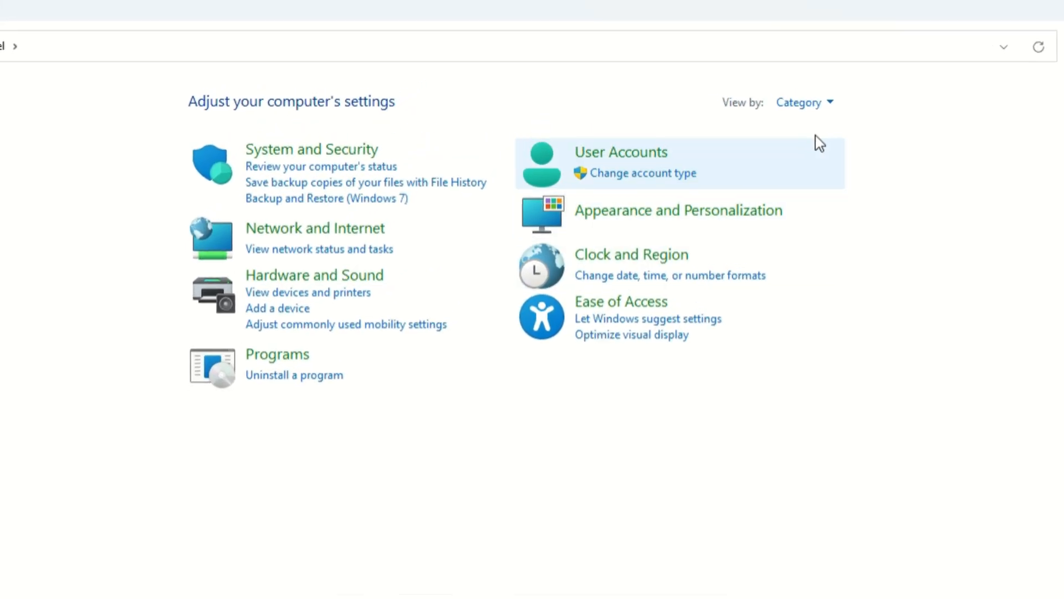
# Step: Switch View by to Large icons and open the Network and Sharing Center
pyautogui.click(805, 102)
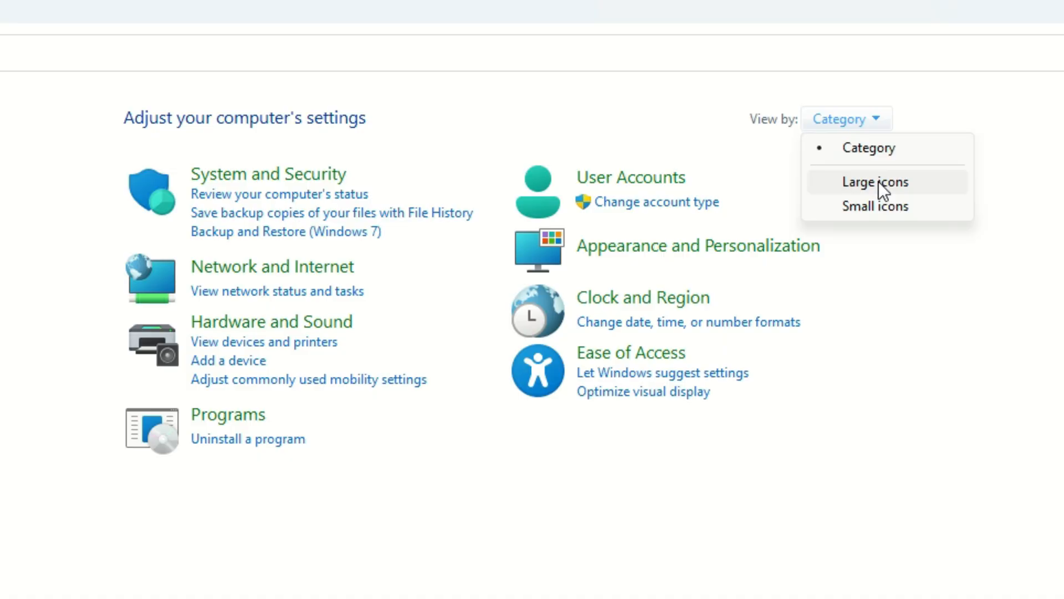
pyautogui.click(875, 181)
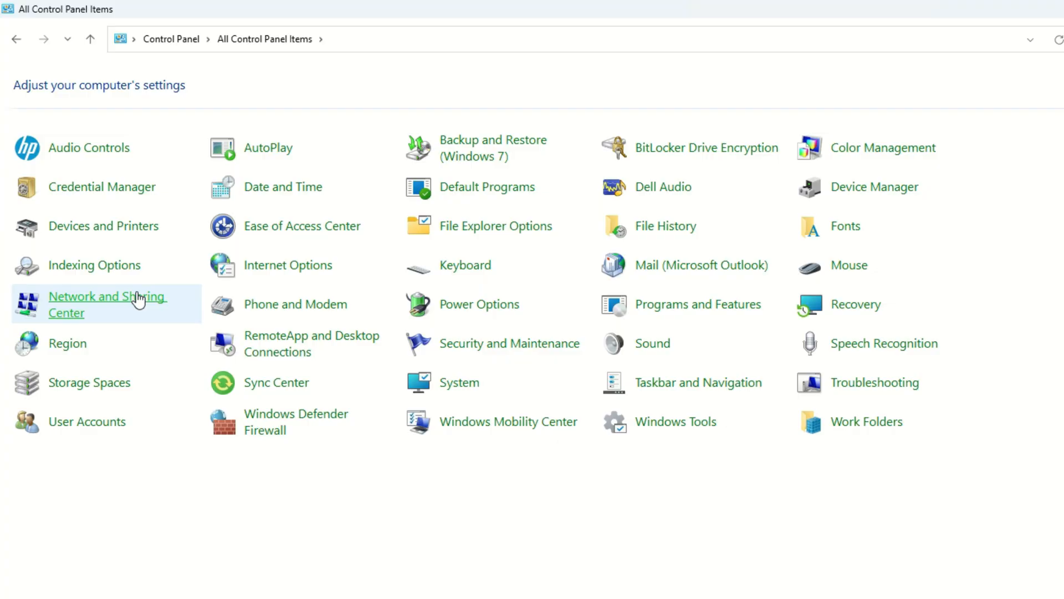
pyautogui.click(107, 304)
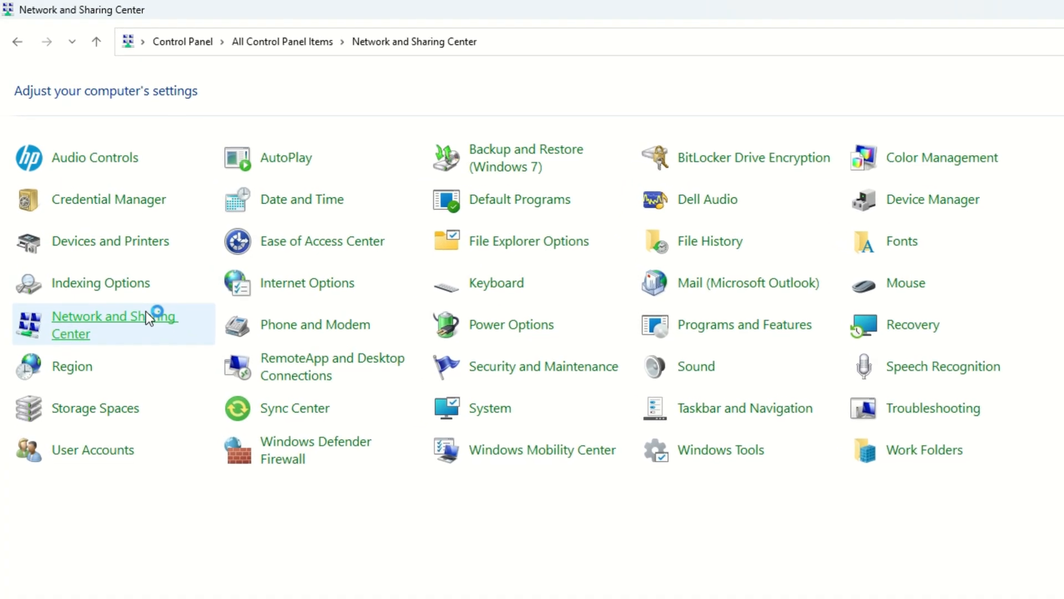
pyautogui.click(114, 325)
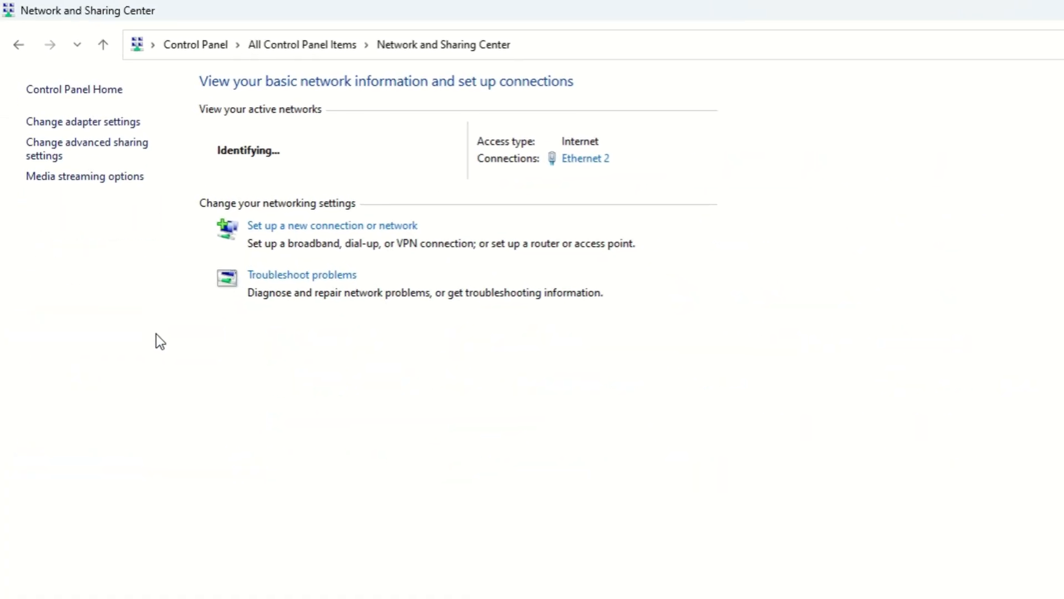
pyautogui.moveTo(88, 131)
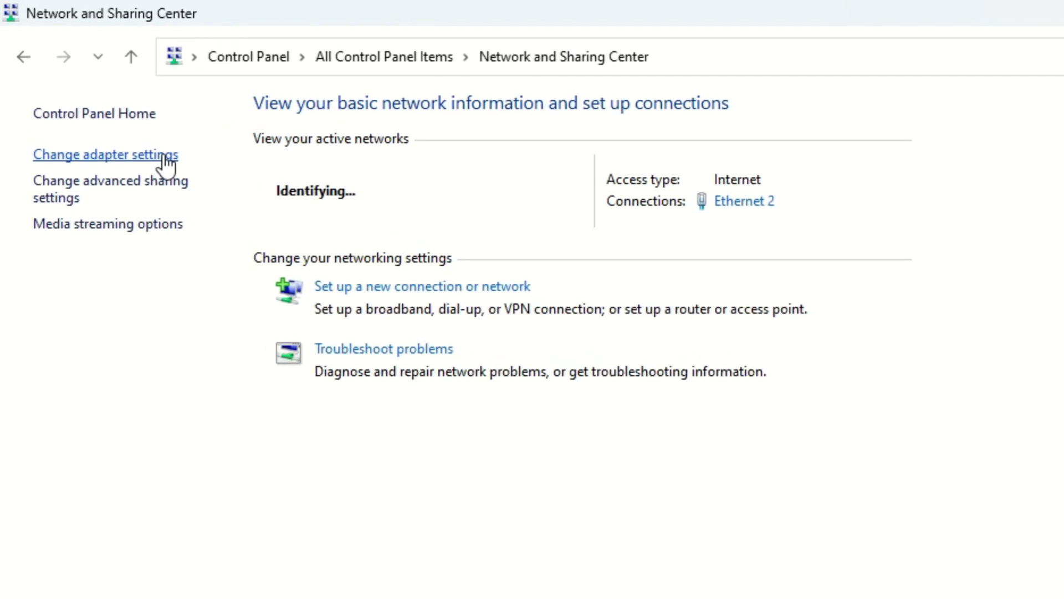
# Step: Open Change adapter settings to list the Bluetooth, Ethernet 2 and Wi-Fi adapters
pyautogui.click(105, 154)
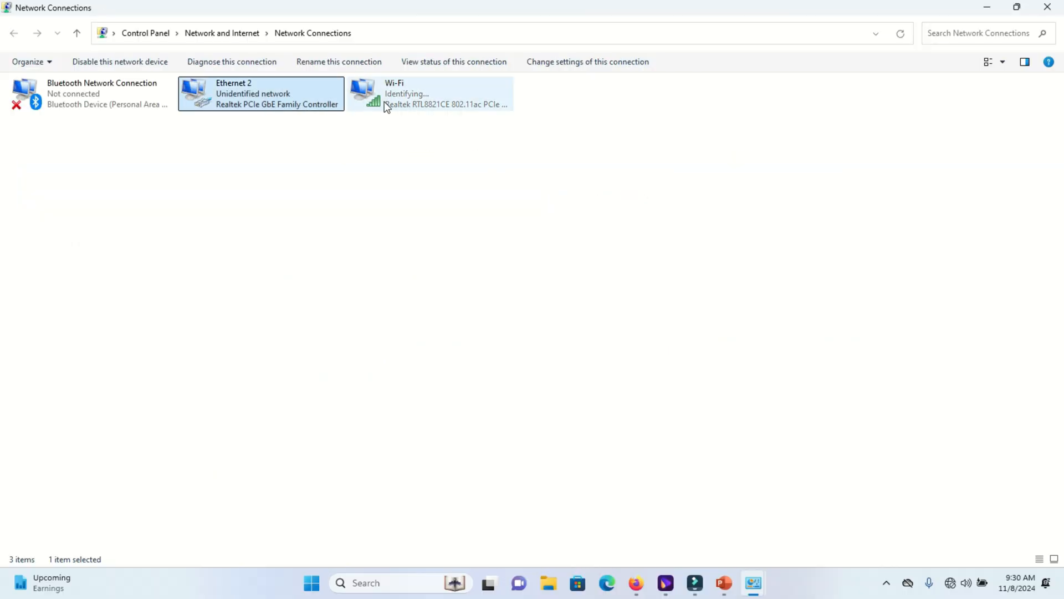
# Step: Open the Wi-Fi adapter's Properties and bring up Internet Protocol Version 4 (TCP/IPv4) properties
pyautogui.click(430, 93)
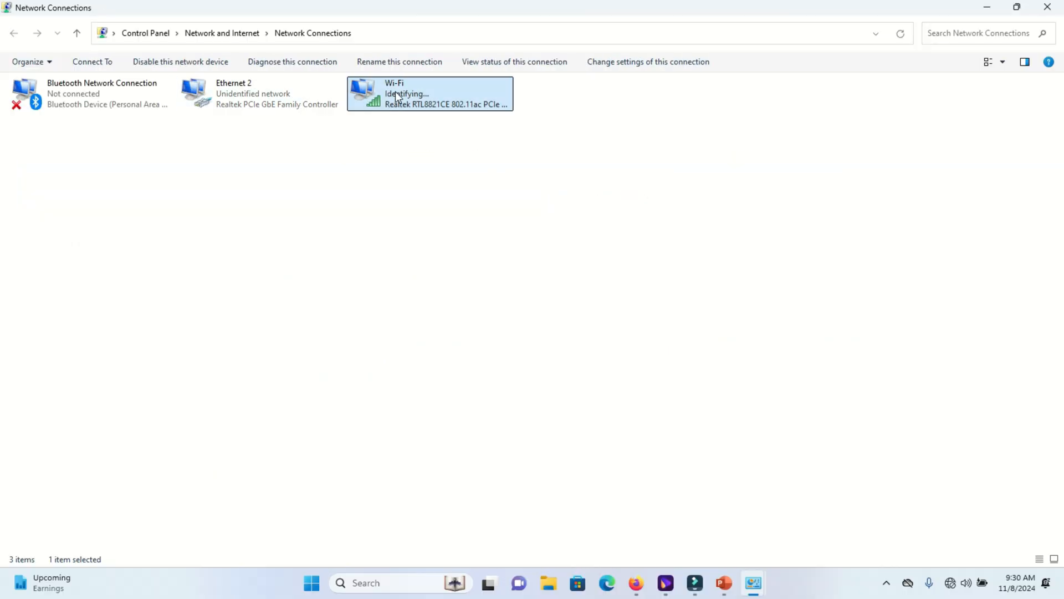
pyautogui.rightClick(431, 94)
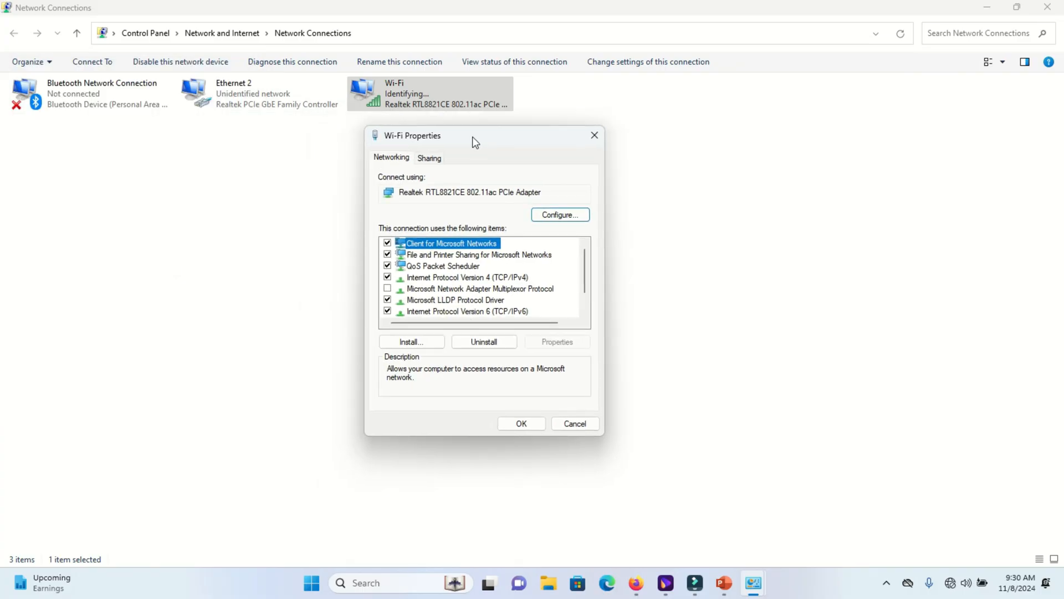
pyautogui.click(476, 254)
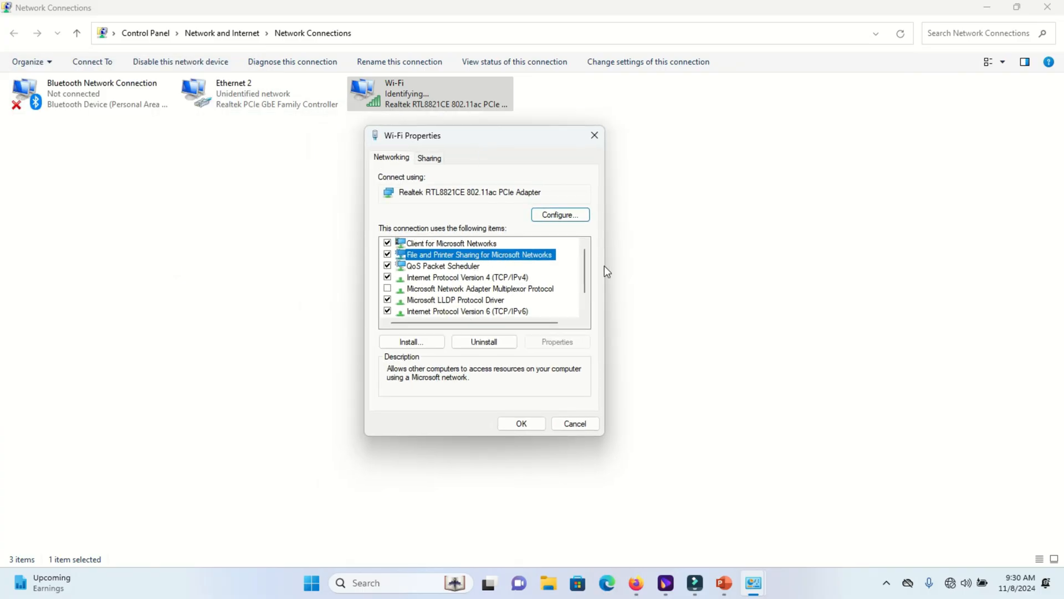
pyautogui.click(467, 277)
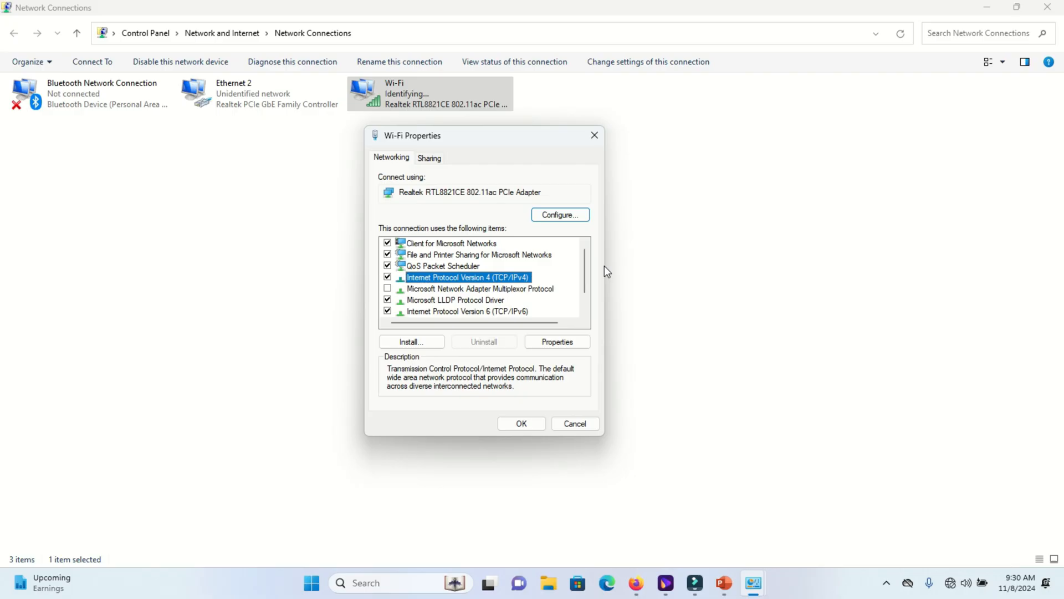
pyautogui.moveTo(506, 283)
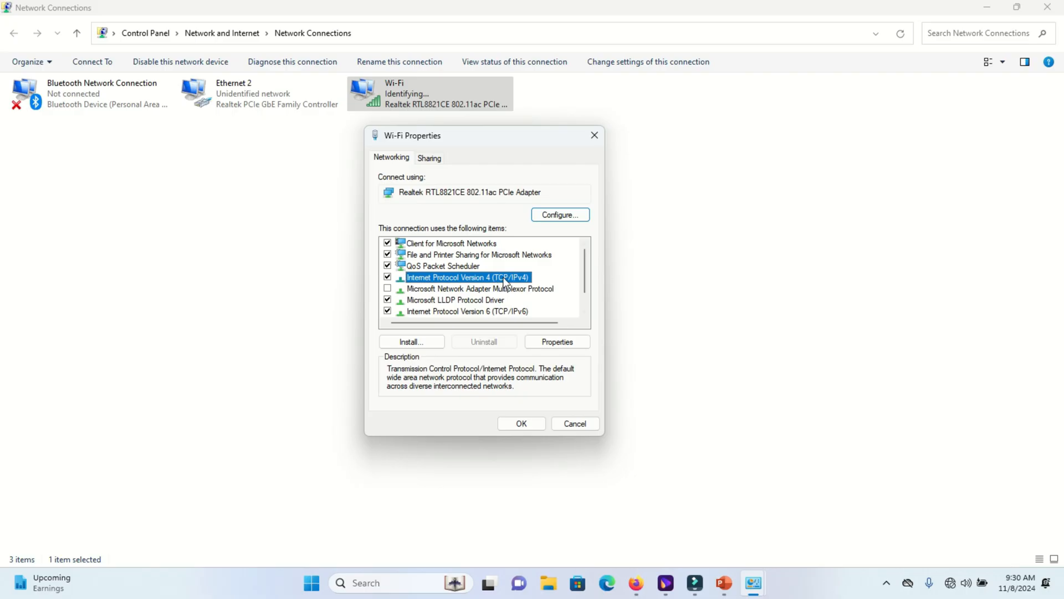
pyautogui.click(555, 341)
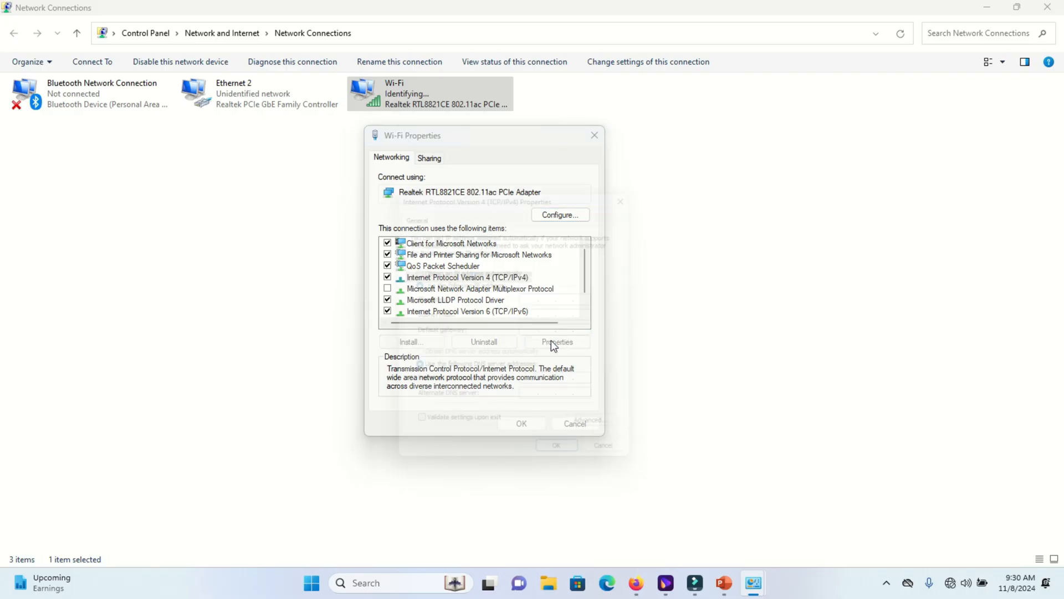
pyautogui.click(556, 341)
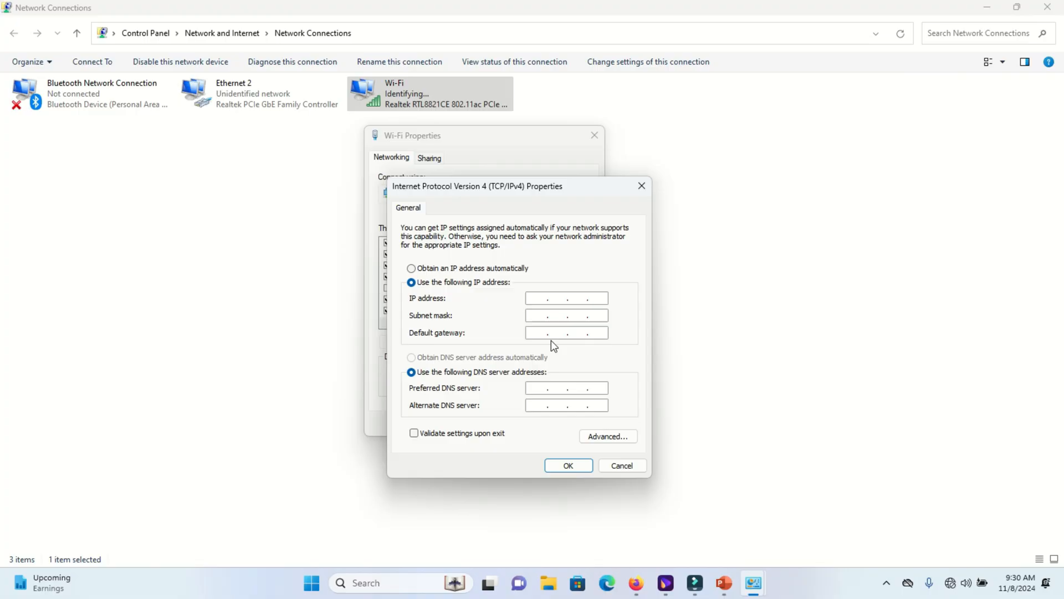
pyautogui.moveTo(529, 319)
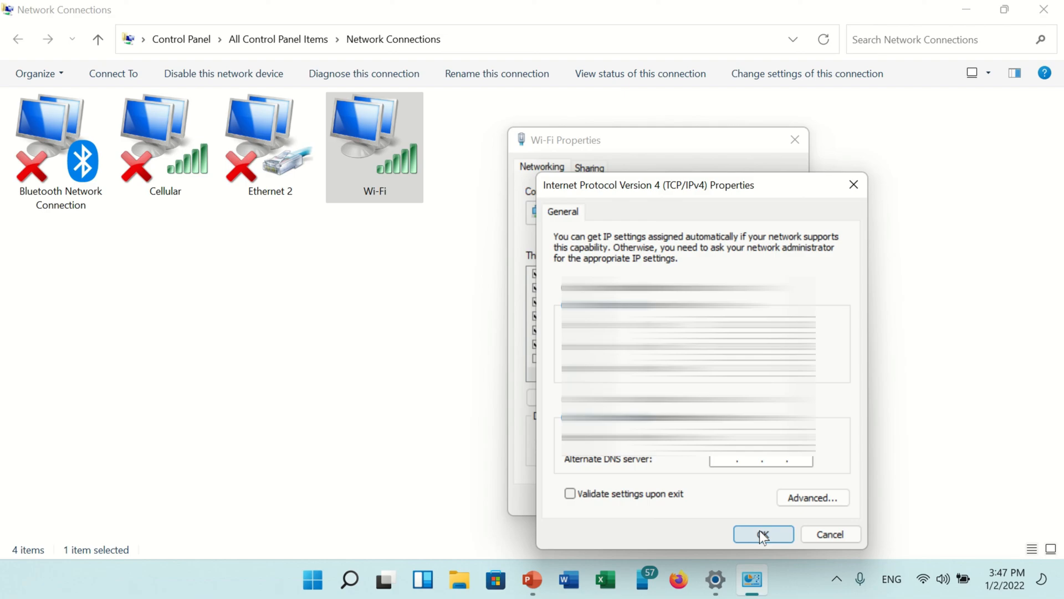
# Step: Confirm the IPv4 and Wi-Fi properties dialogs with OK and check Wi-Fi status in Quick Settings
pyautogui.click(763, 533)
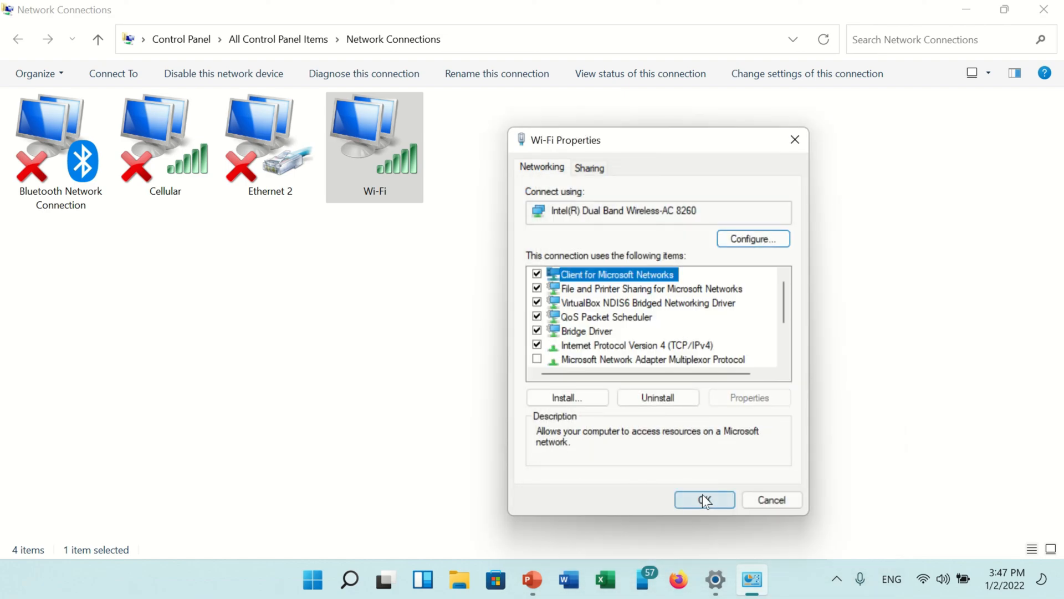
pyautogui.click(704, 500)
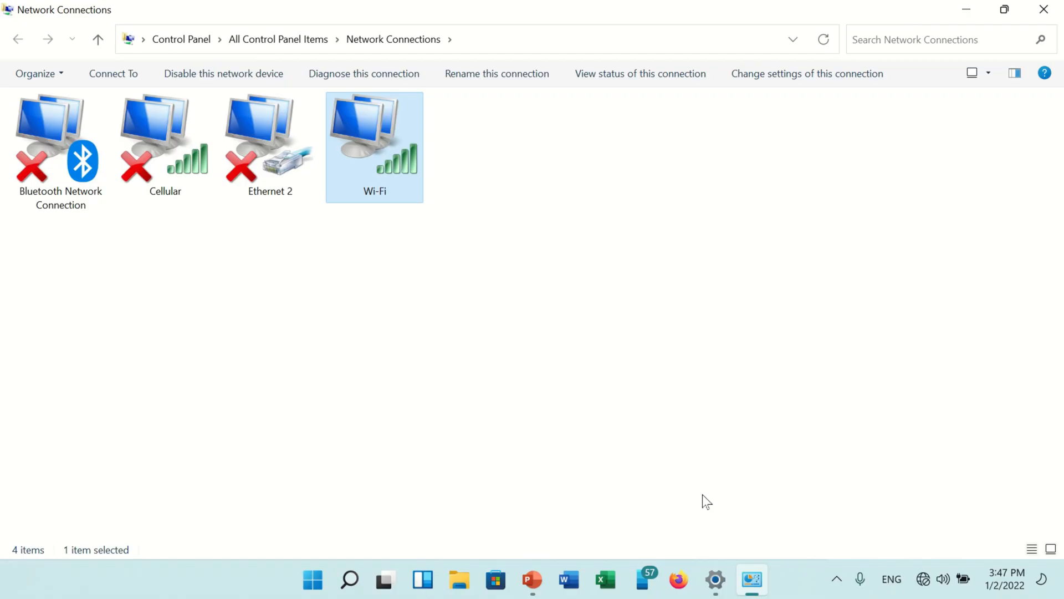
pyautogui.click(943, 578)
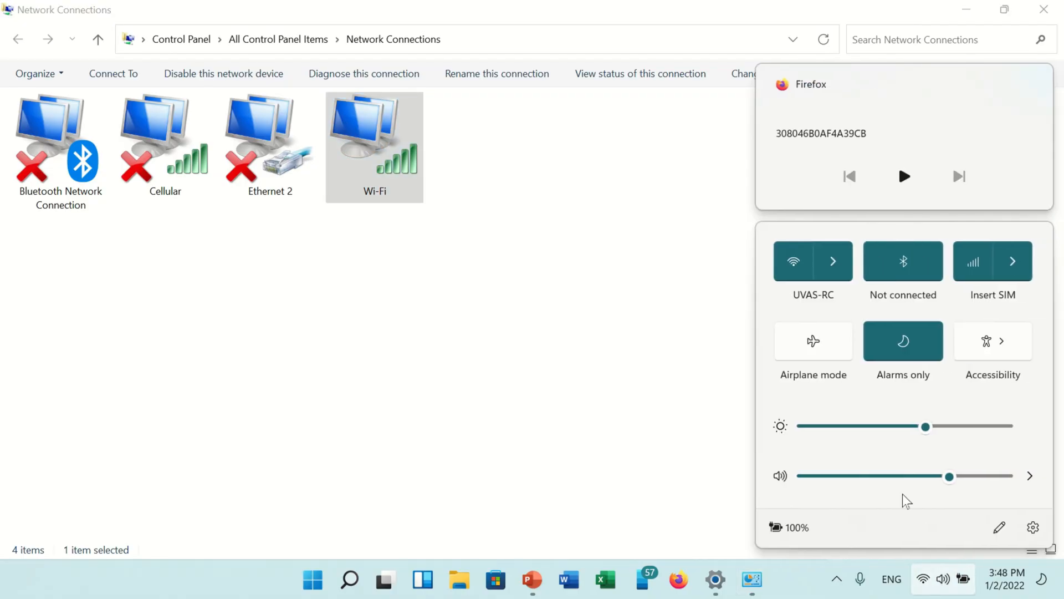